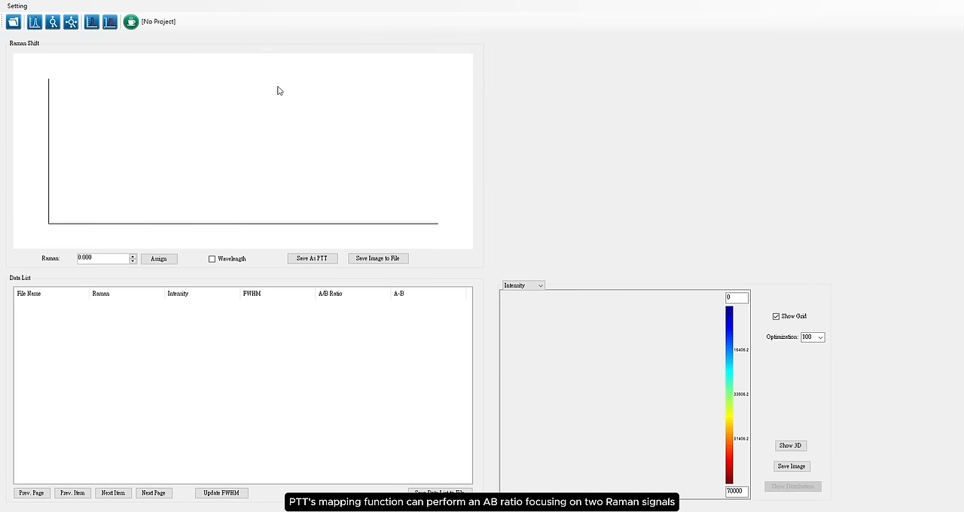
{"action": "mouse_move", "coordinate": [15, 24]}
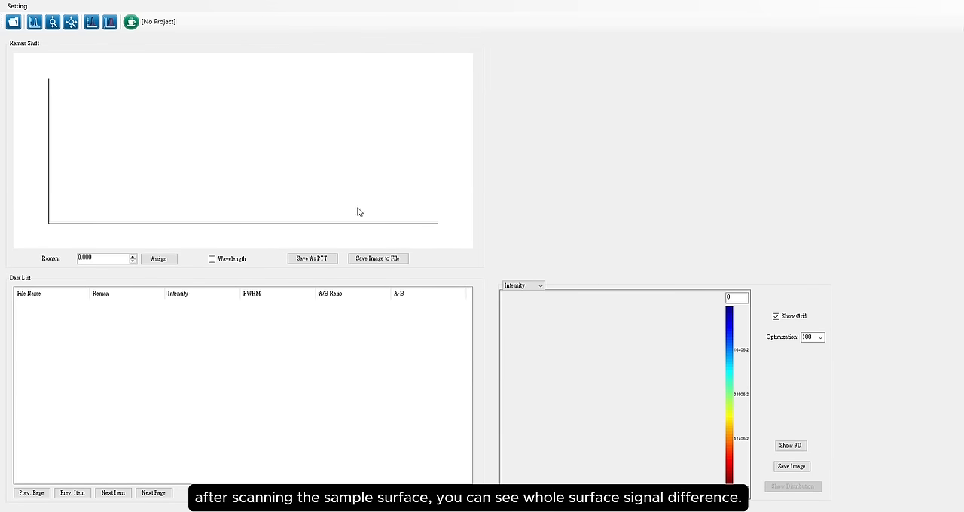
{"action": "mouse_move", "coordinate": [136, 77]}
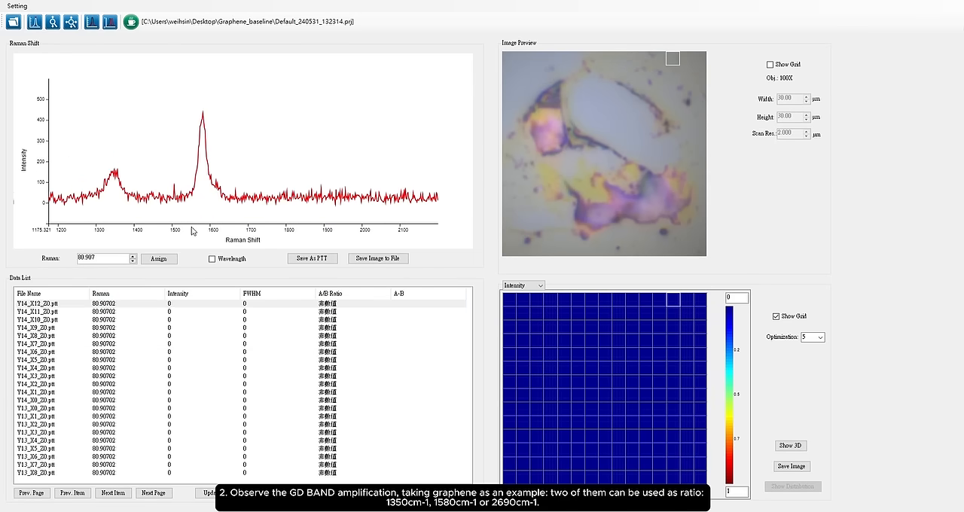
{"action": "mouse_move", "coordinate": [205, 117]}
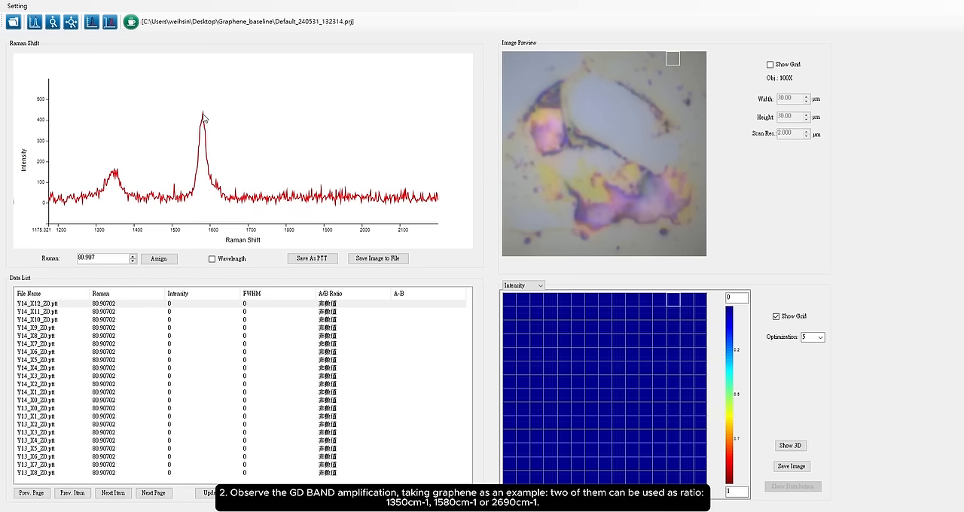
Mark the G peak on the spectrum and set the Raman shift to 1580
{"action": "left_click", "coordinate": [202, 119]}
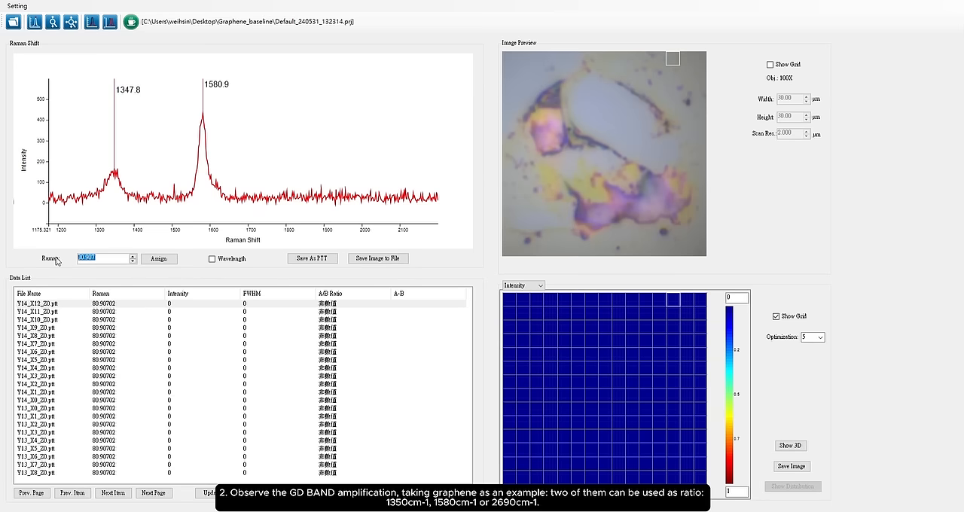
{"action": "type", "text": "1580"}
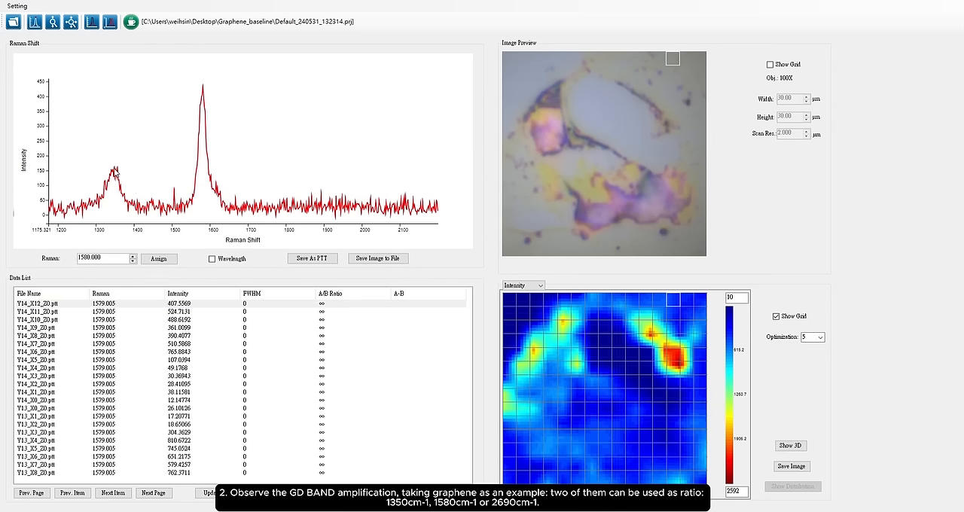
Mark the D peak at 1347.8 and apply an A/B ratio map with B = 1347
{"action": "left_click", "coordinate": [115, 173]}
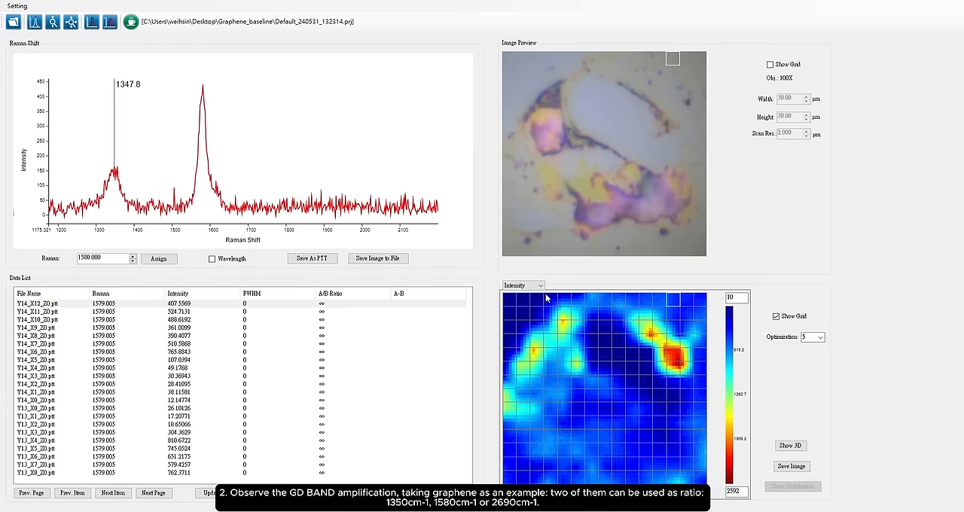
{"action": "left_click", "coordinate": [520, 285]}
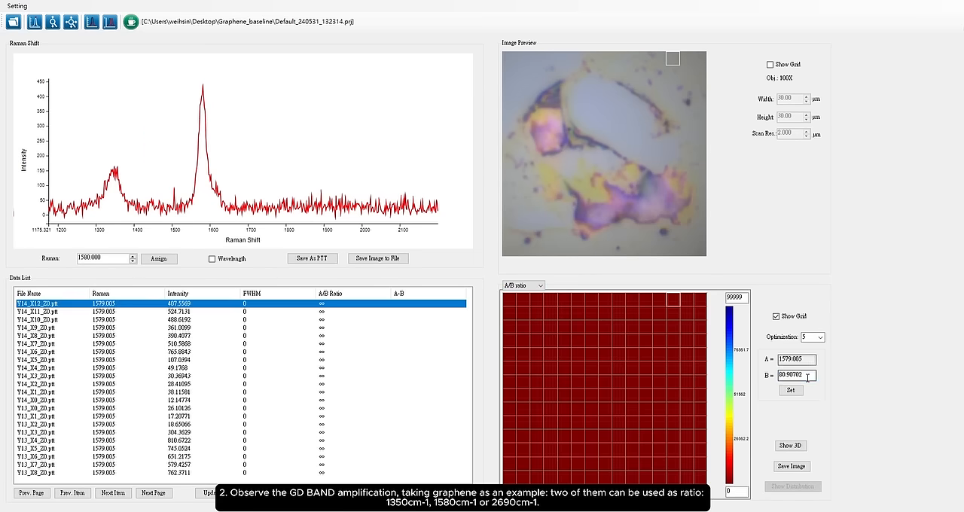
{"action": "type", "text": "1347"}
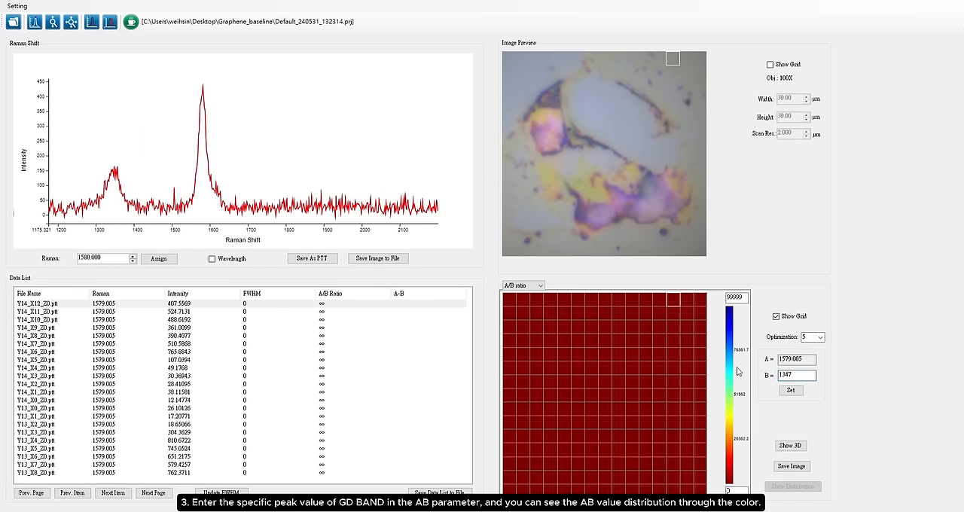
{"action": "left_click", "coordinate": [792, 391]}
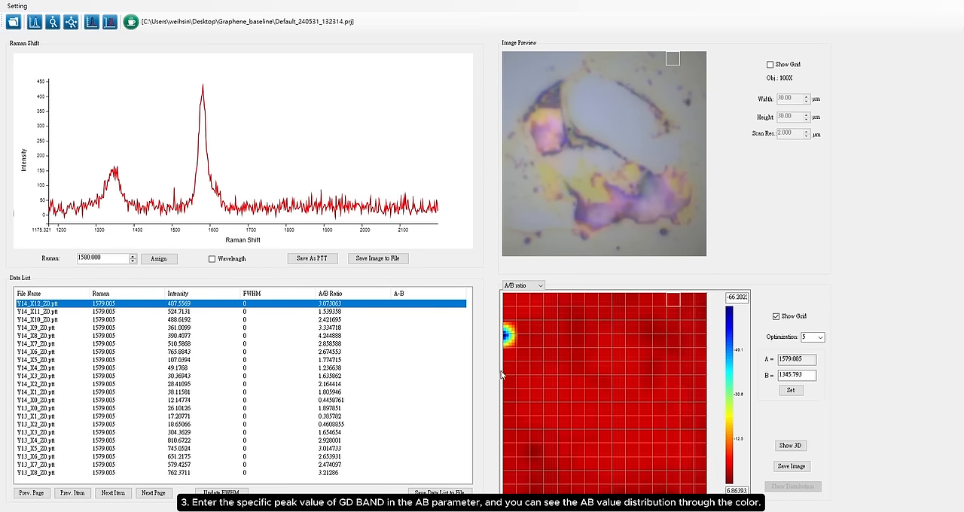